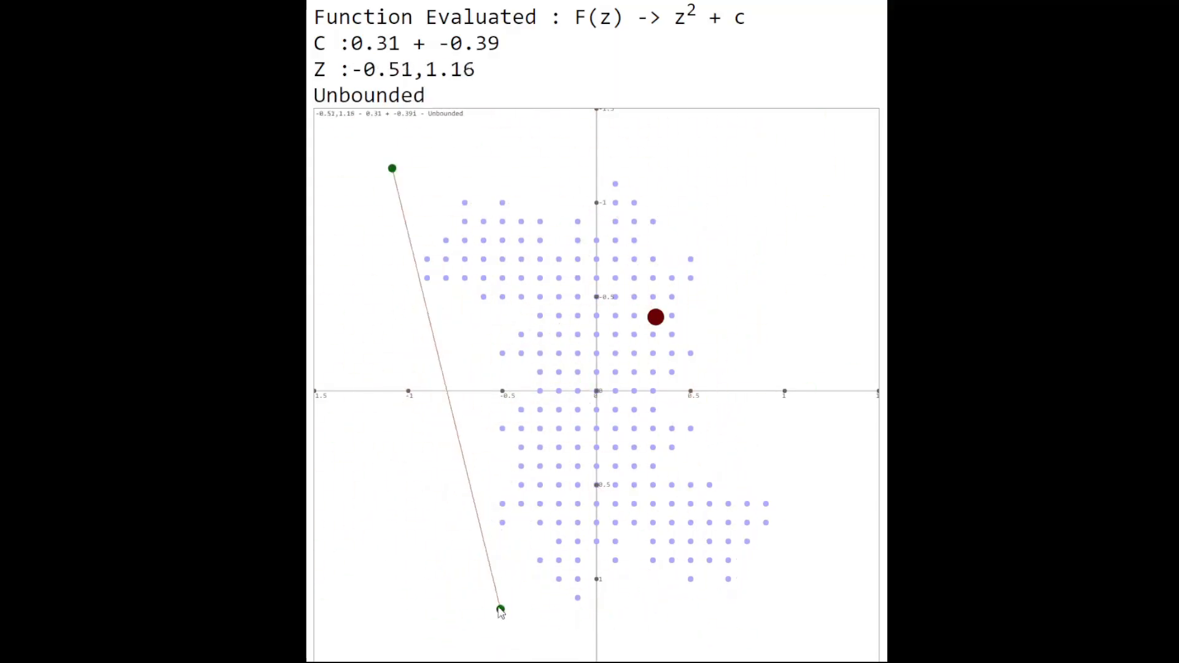
Step: Drag the starting point Z across the Julia set plane and pick new starting points near -0.84,-1.46
{"action": "left_click_drag", "start_coordinate": [500, 609], "coordinate": [466, 504]}
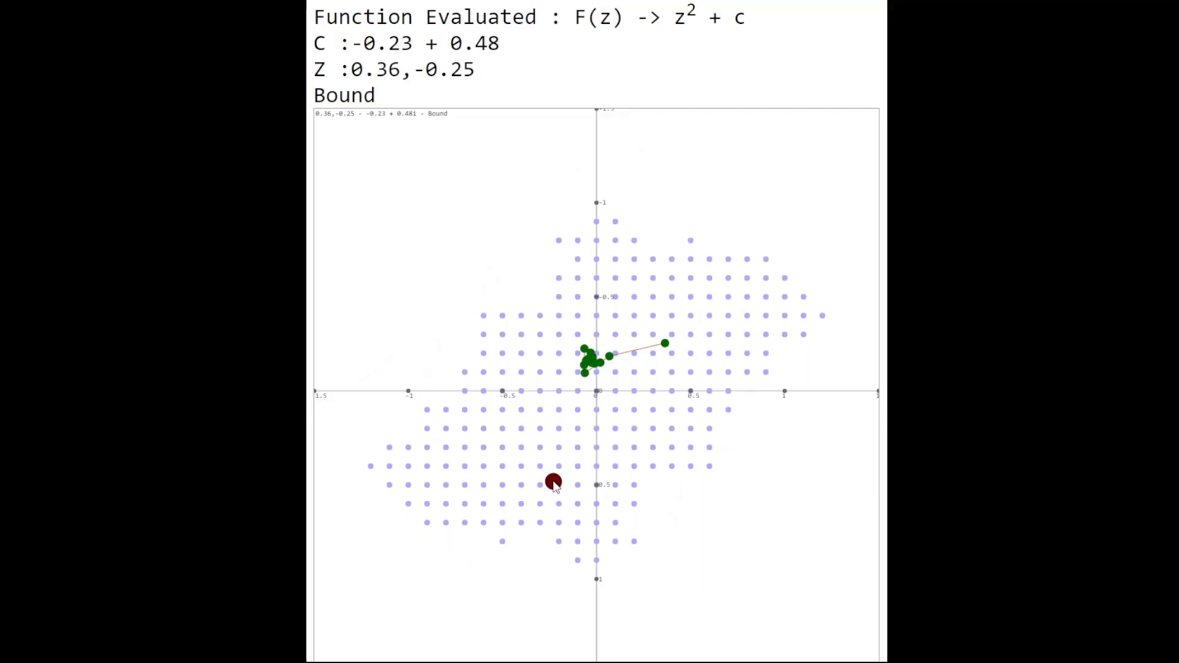
{"action": "left_click", "coordinate": [554, 483]}
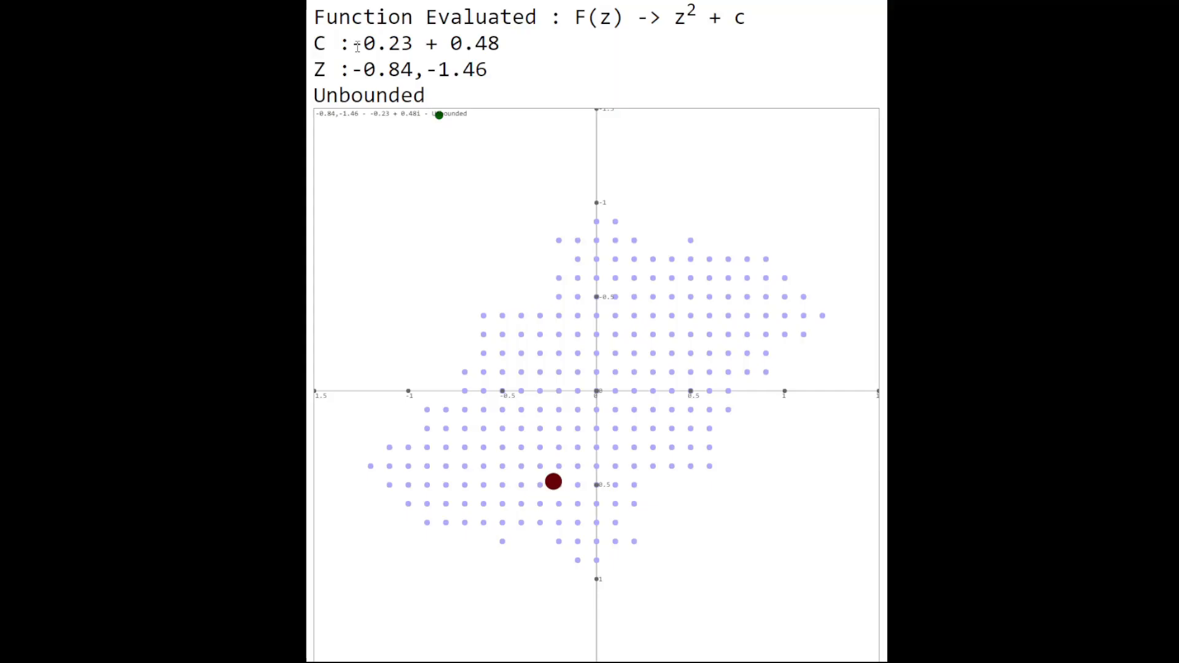
{"action": "left_click", "coordinate": [555, 484]}
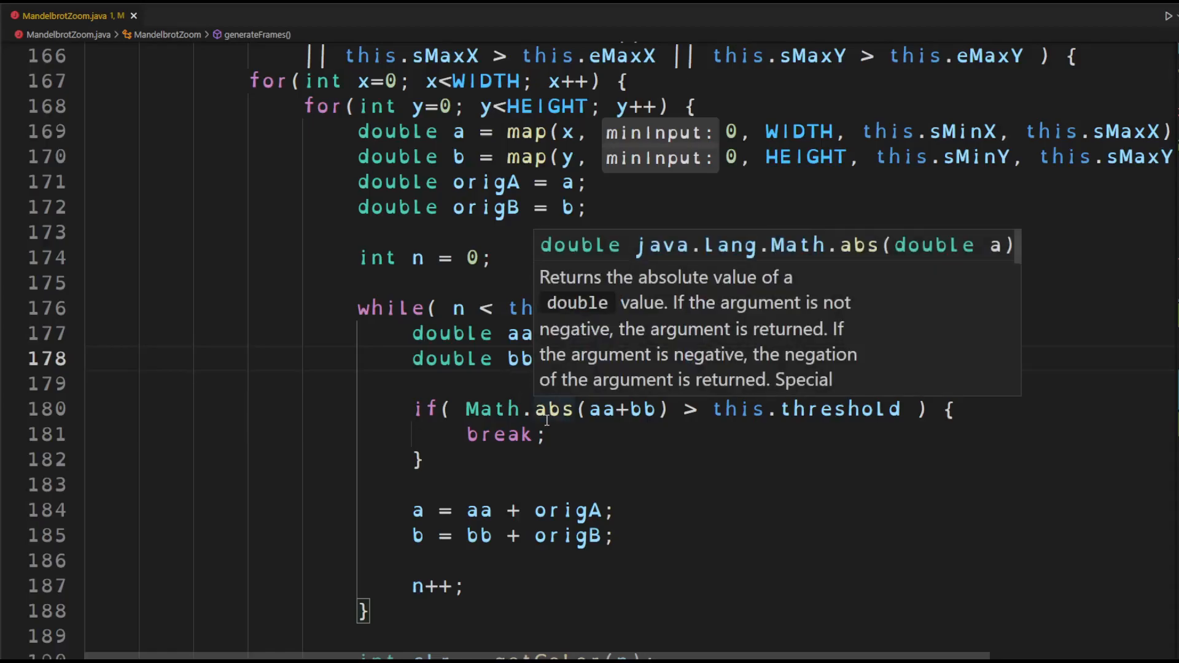
{"action": "scroll", "scroll_direction": "down", "scroll_amount": 3}
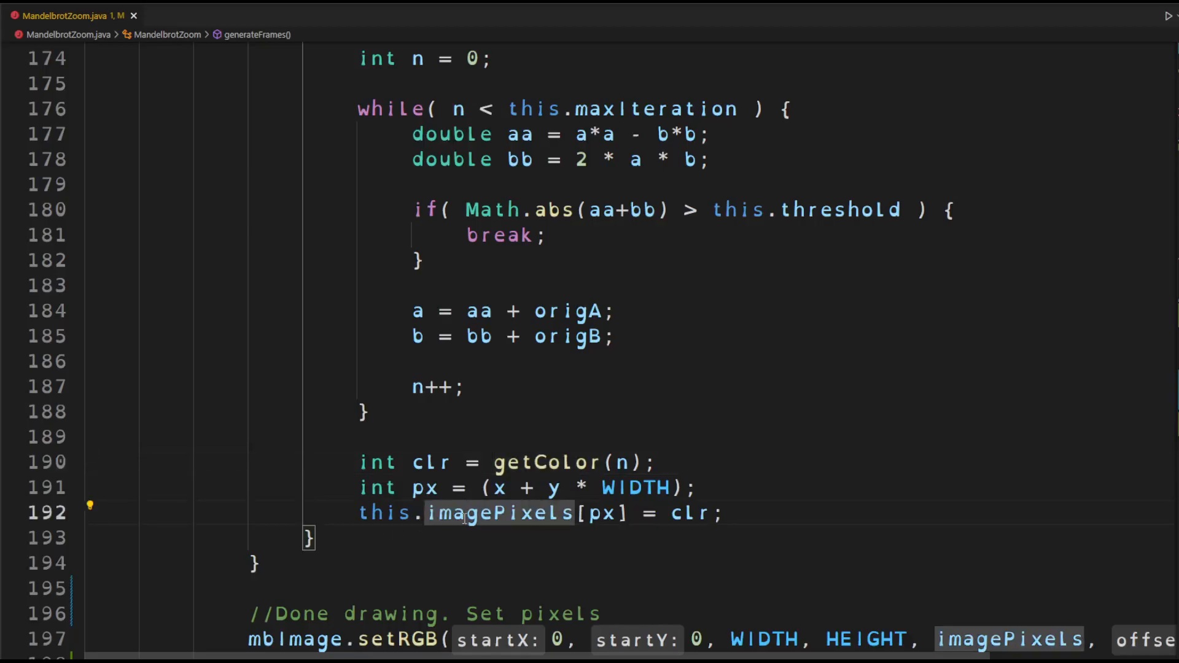
{"action": "scroll", "scroll_direction": "down", "scroll_amount": 3}
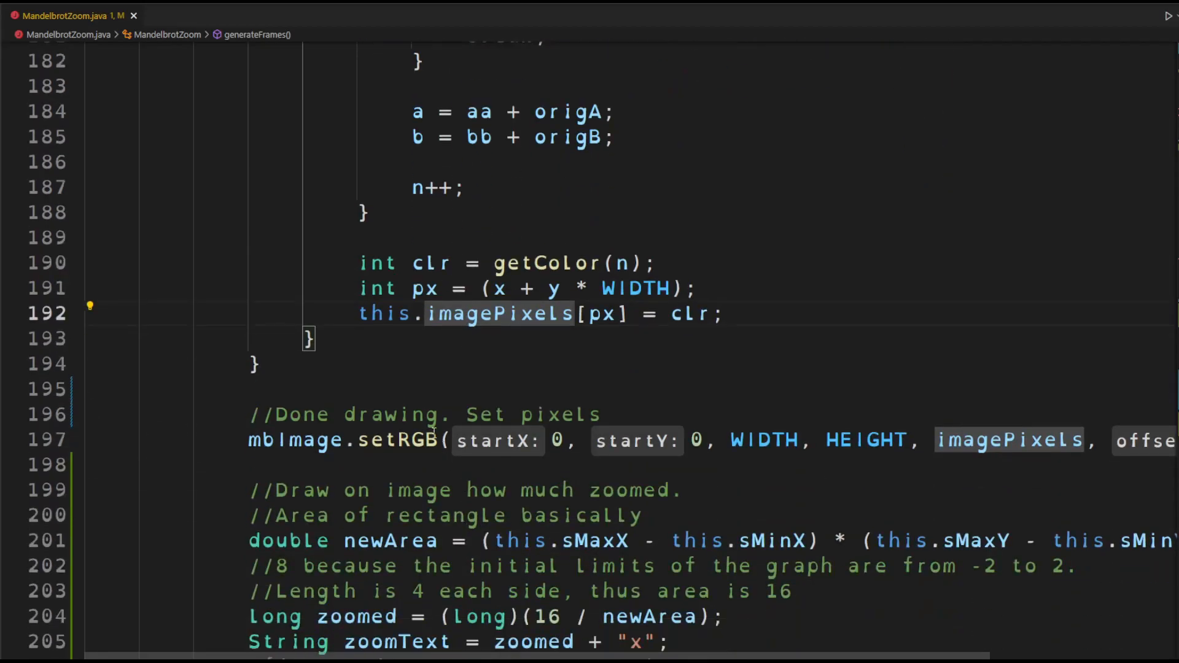
{"action": "scroll", "scroll_direction": "down", "scroll_amount": 3}
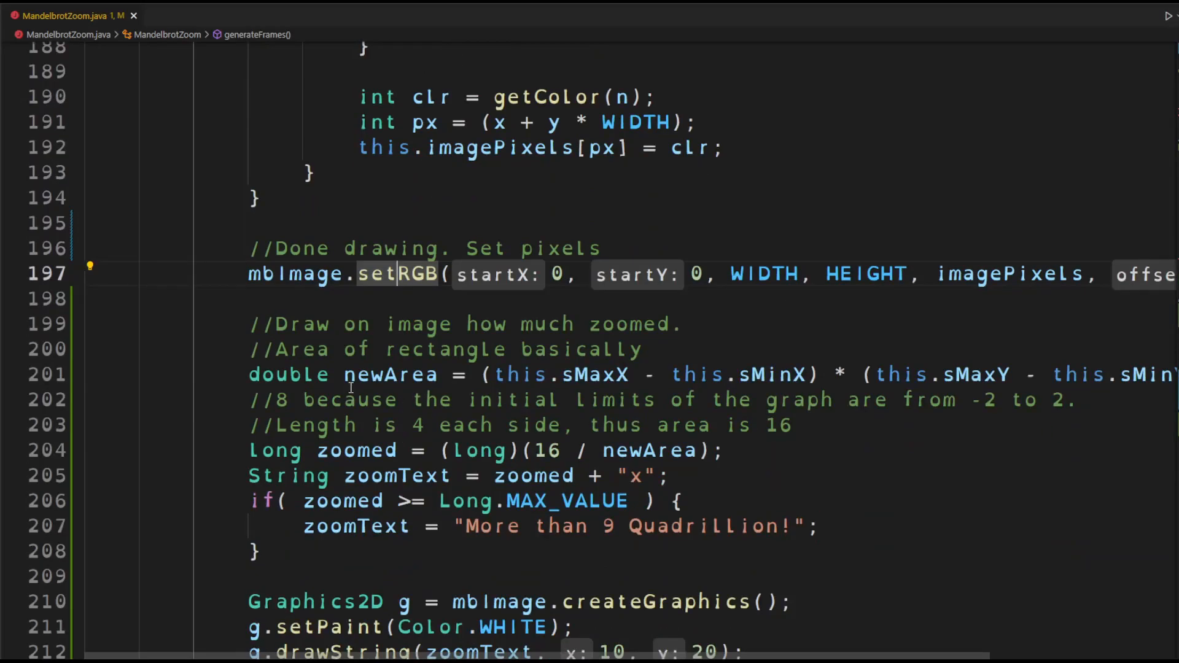
{"action": "scroll", "scroll_direction": "down", "scroll_amount": 3}
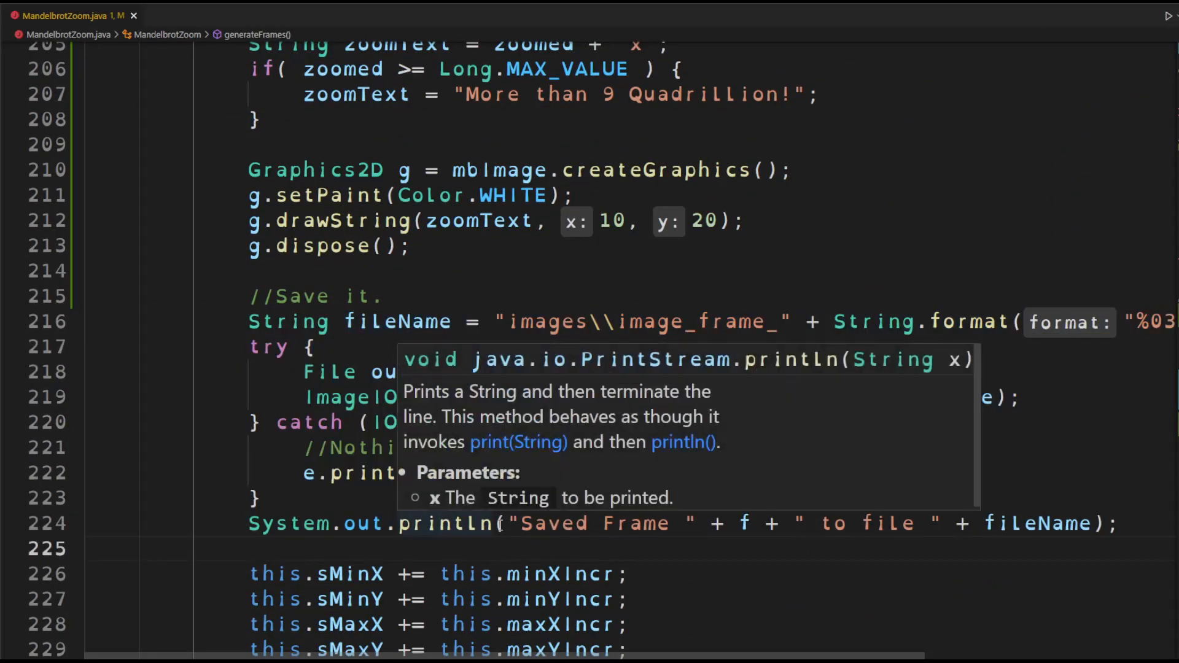
{"action": "scroll", "scroll_direction": "down", "scroll_amount": 3}
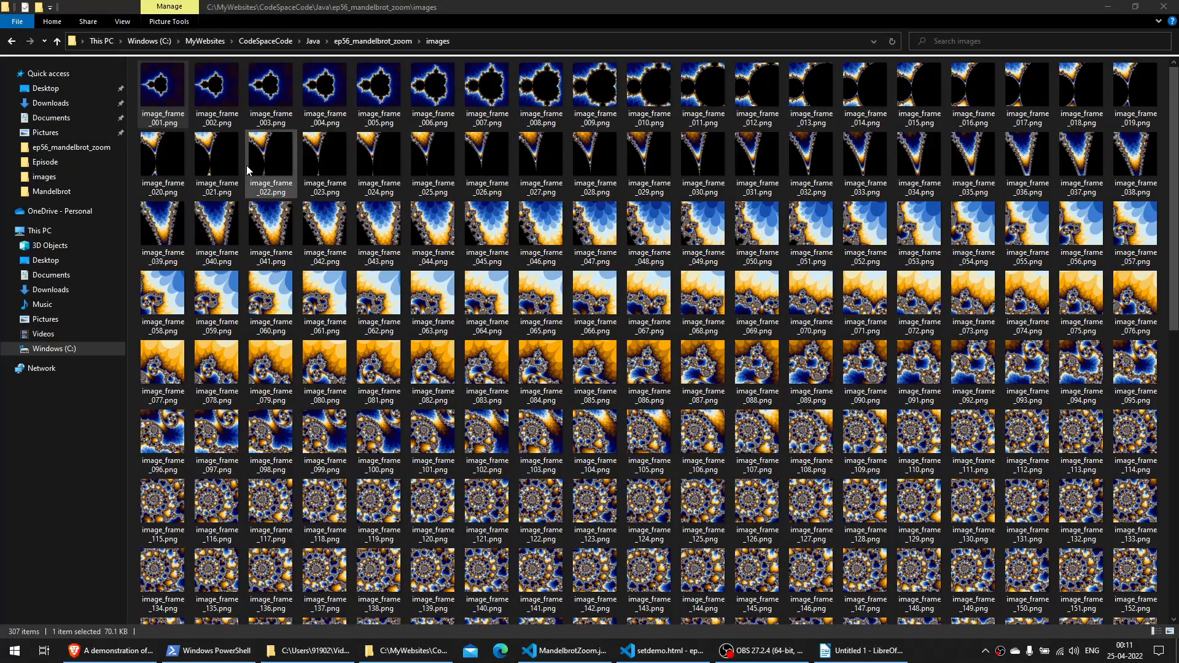
{"action": "mouse_move", "coordinate": [704, 363]}
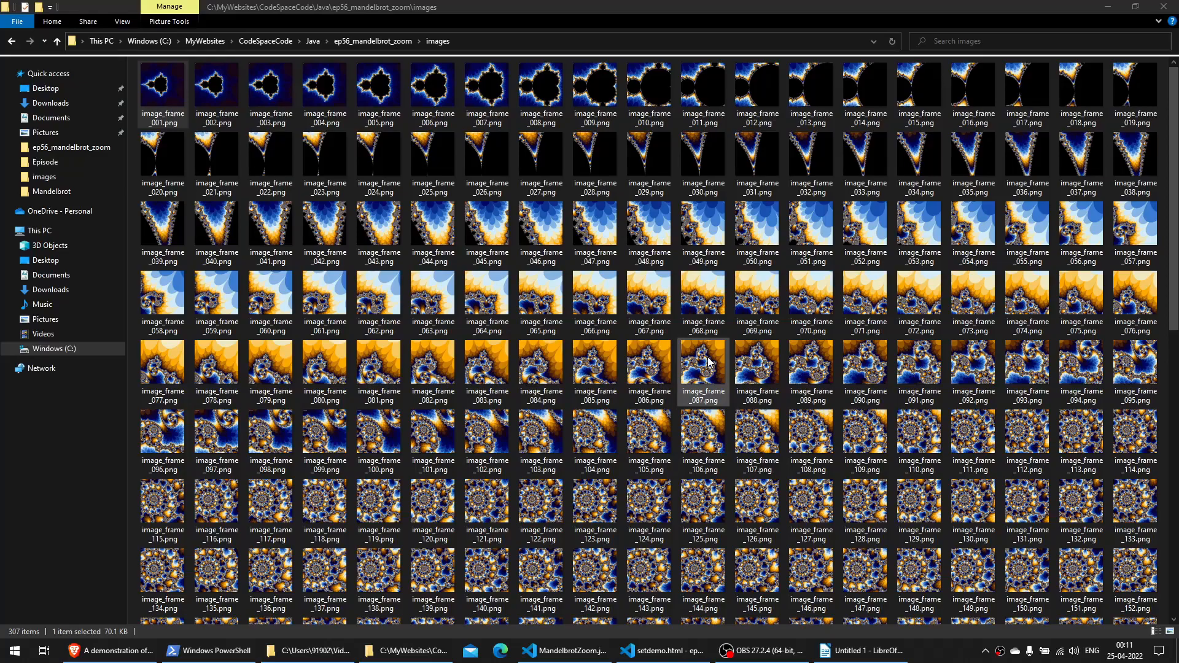
Step: Browse the 307 PNG frames in the images folder and view image_frame_001.png in Photos
{"action": "scroll", "scroll_direction": "down", "scroll_amount": 3}
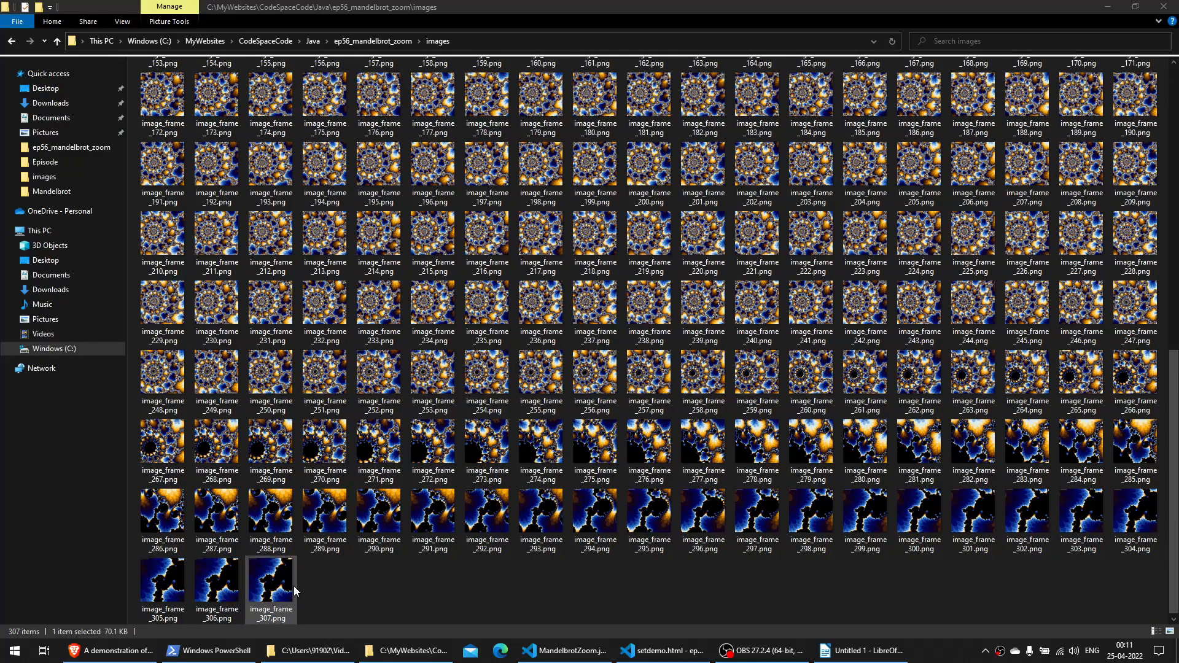
{"action": "scroll", "scroll_direction": "up", "scroll_amount": 3}
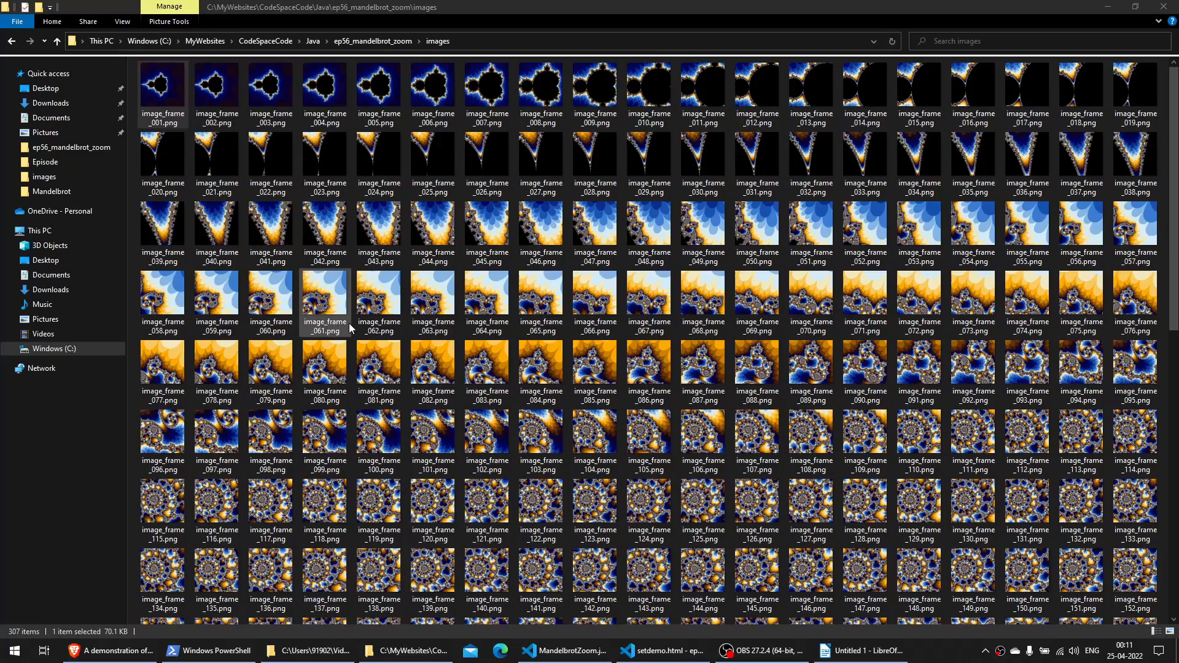
{"action": "right_click", "coordinate": [162, 86]}
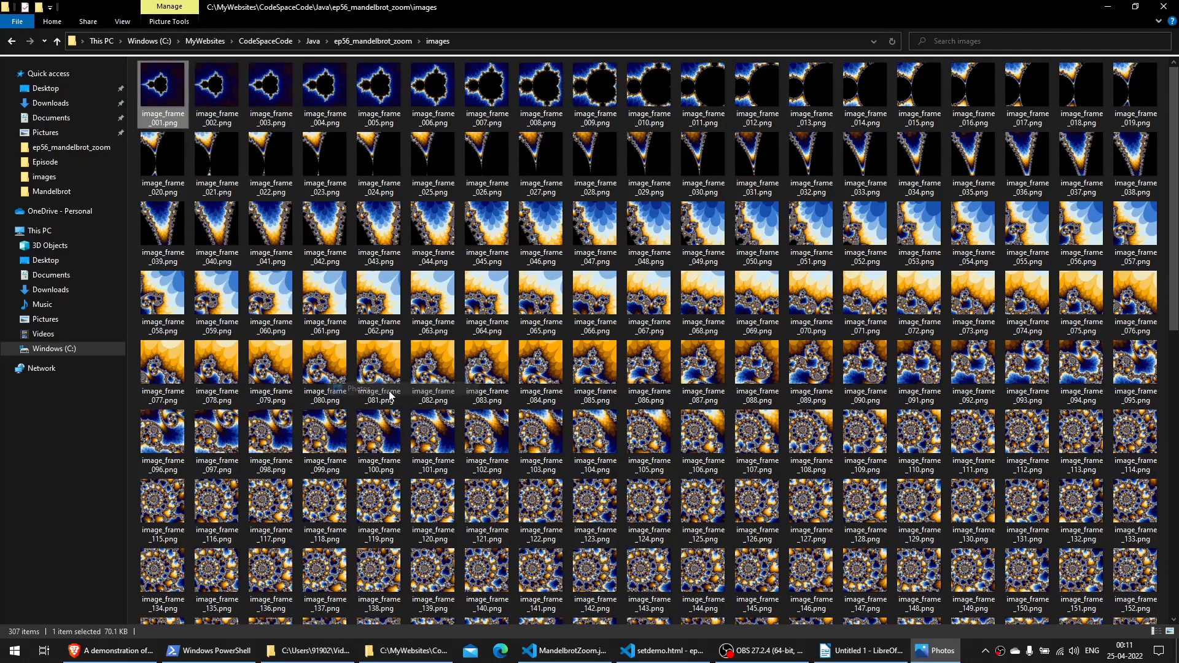
{"action": "double_click", "coordinate": [162, 87]}
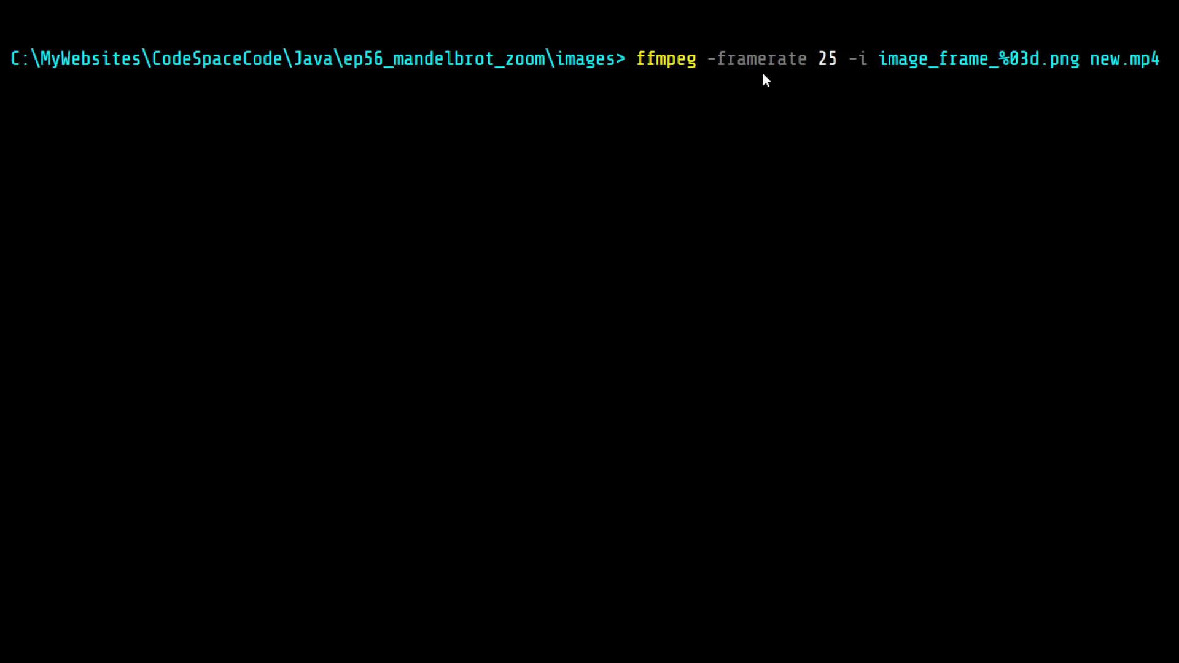
{"action": "mouse_move", "coordinate": [851, 120]}
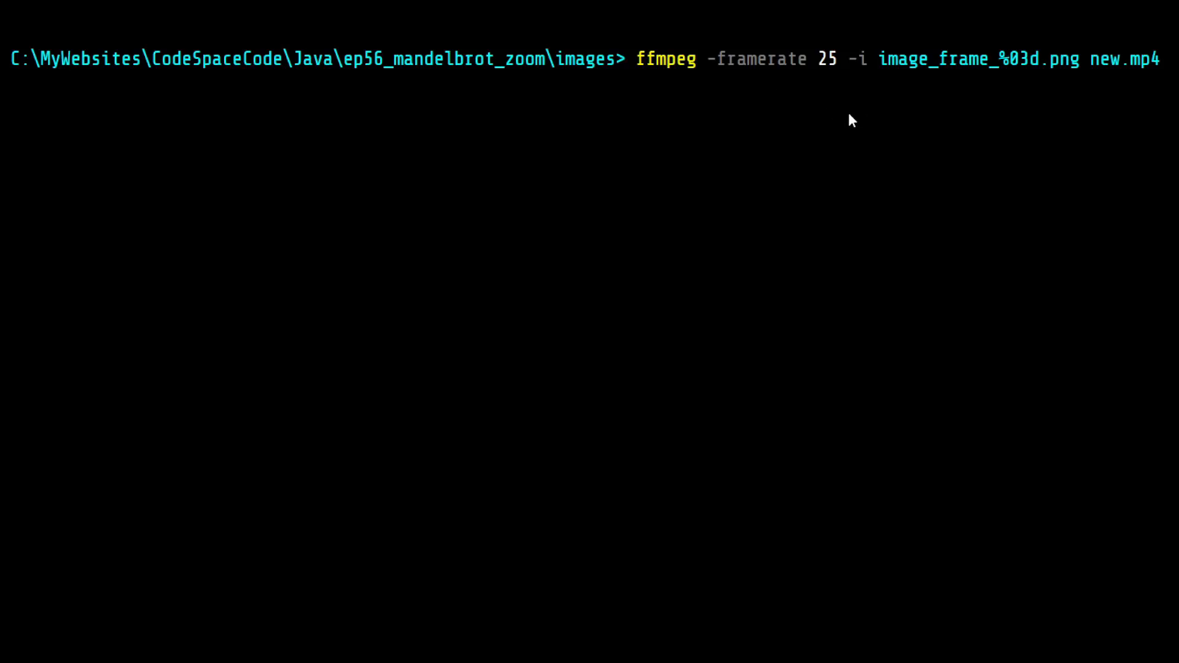
{"action": "mouse_move", "coordinate": [1068, 87]}
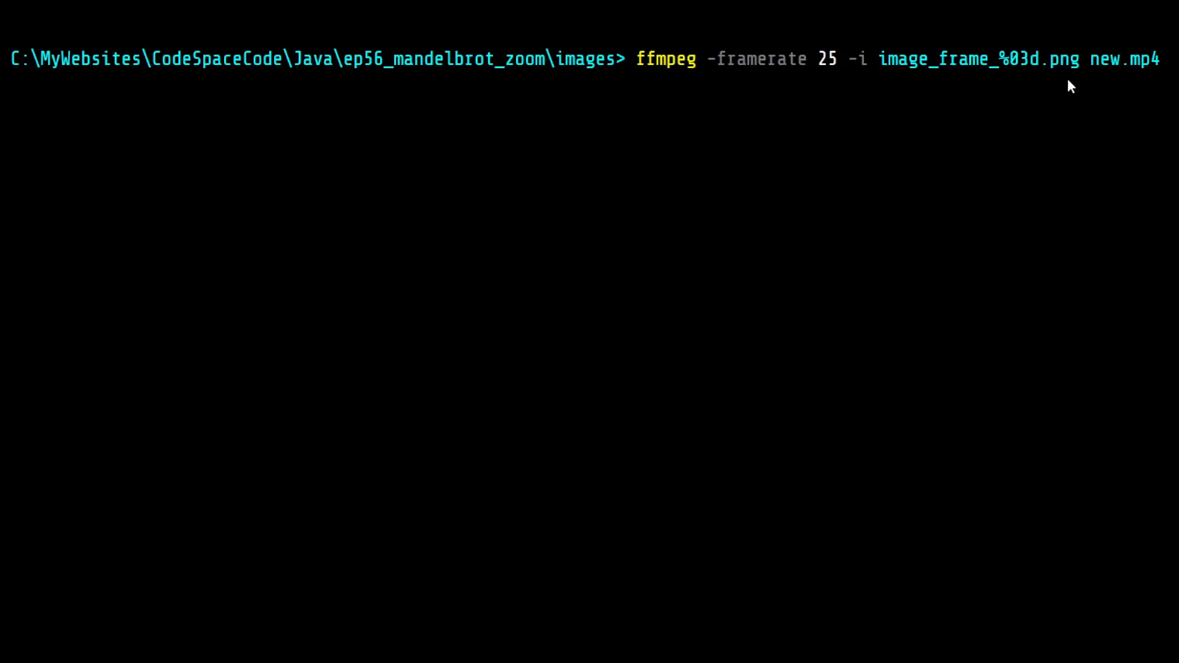
Step: Run ffmpeg -framerate 25 -i image_frame_%03d.png new.mp4, list the folder and locate new.mp4
{"action": "key", "text": "Enter"}
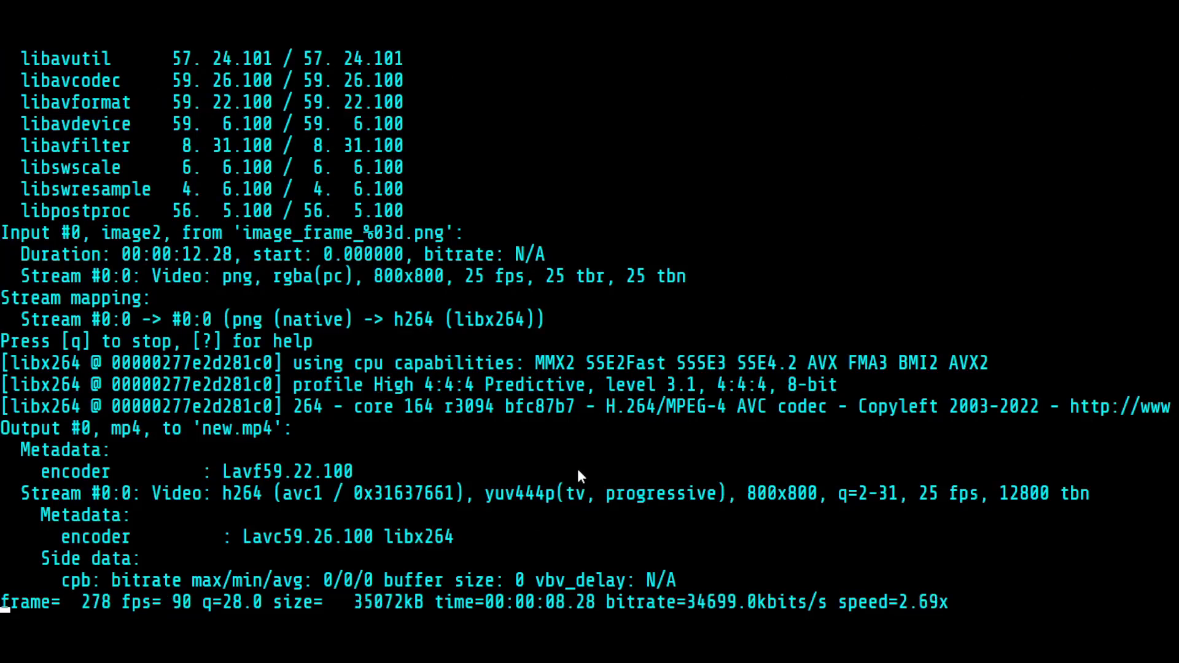
{"action": "type", "text": "dir"}
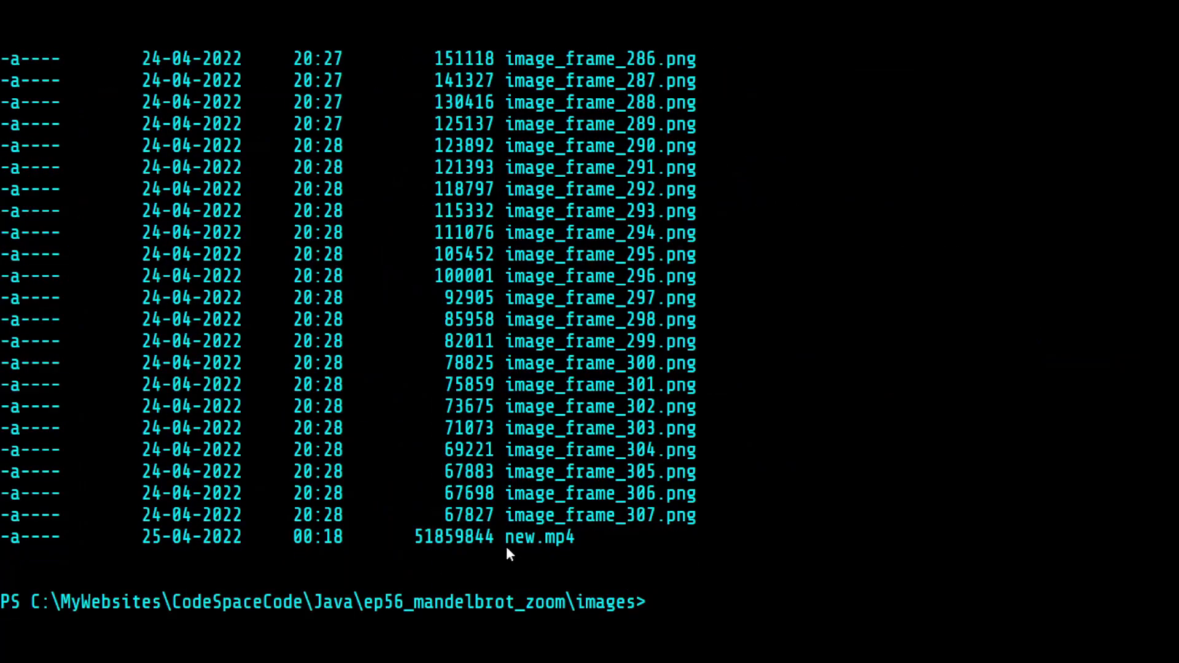
{"action": "double_click", "coordinate": [539, 538]}
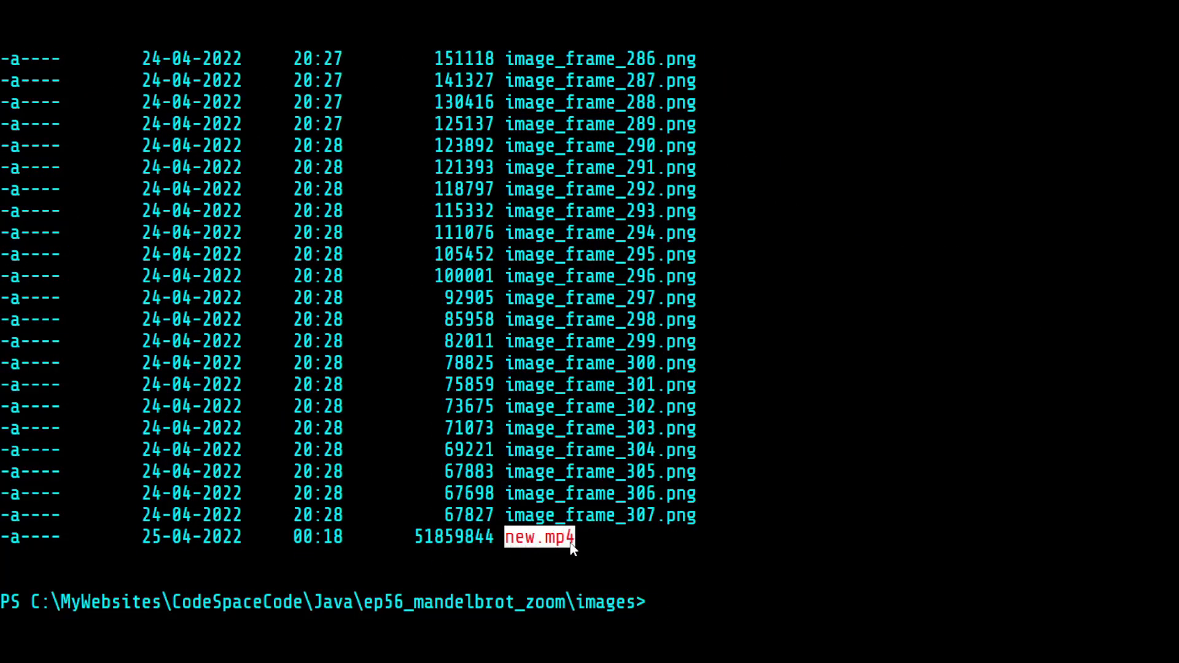